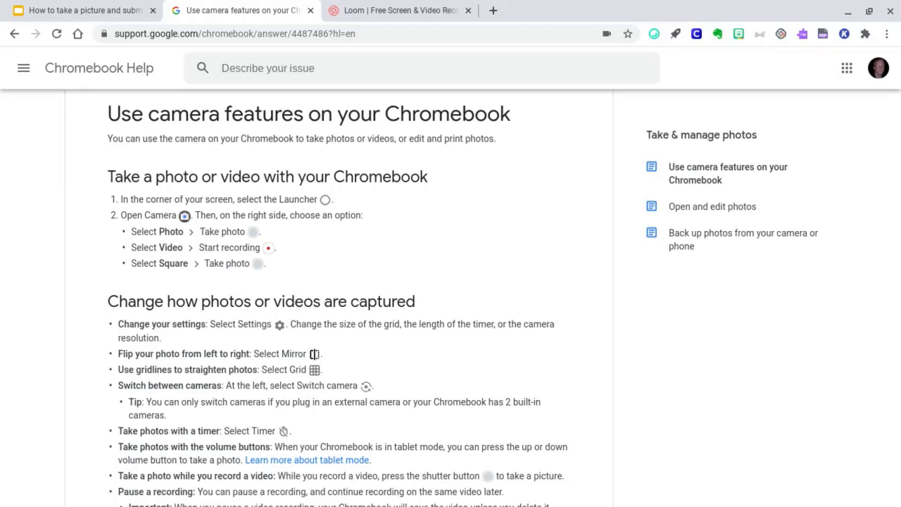
mouse_move(518, 257)
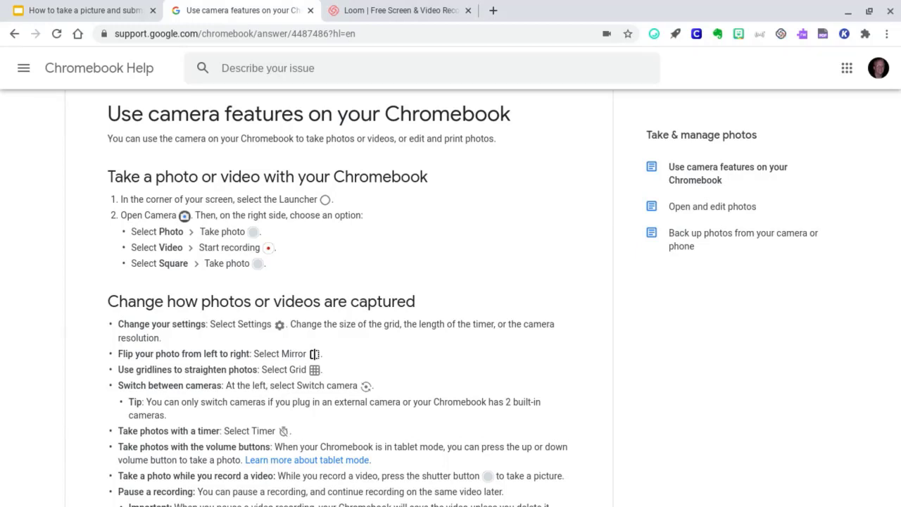
mouse_move(502, 239)
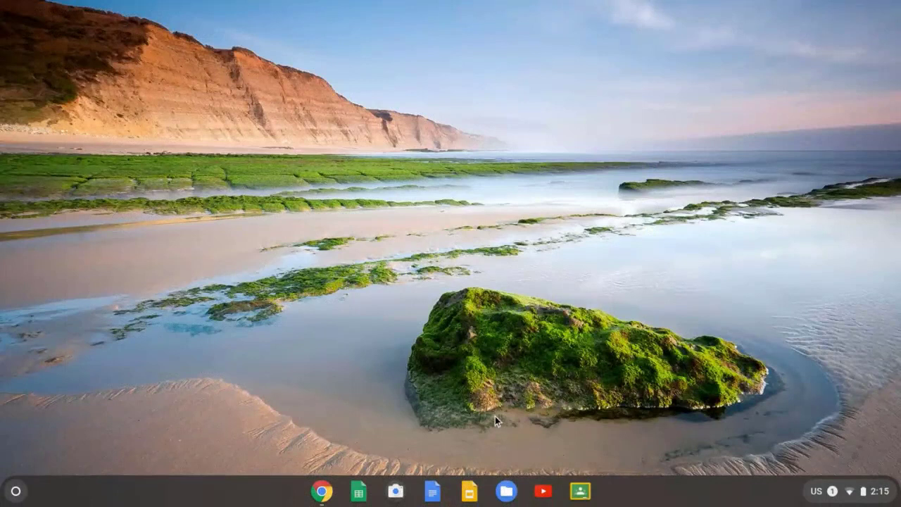
mouse_move(346, 413)
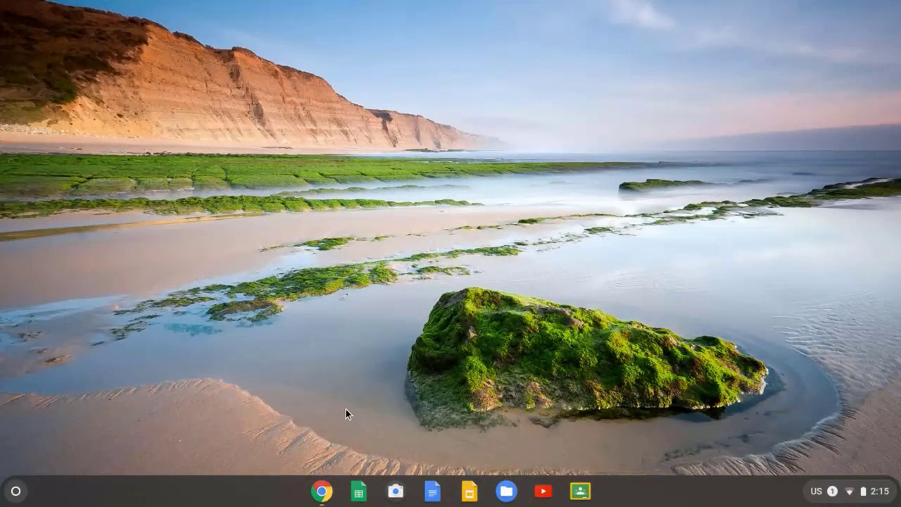
mouse_move(395, 491)
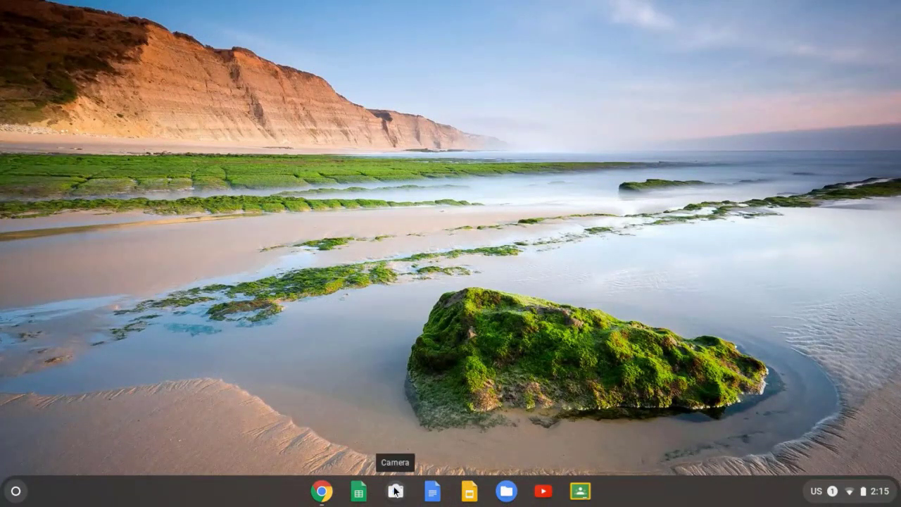
mouse_move(208, 421)
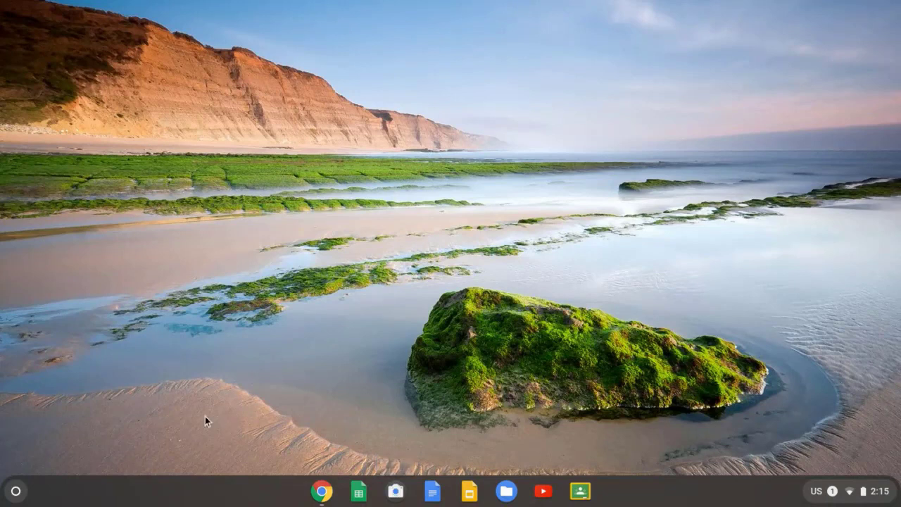
mouse_move(15, 491)
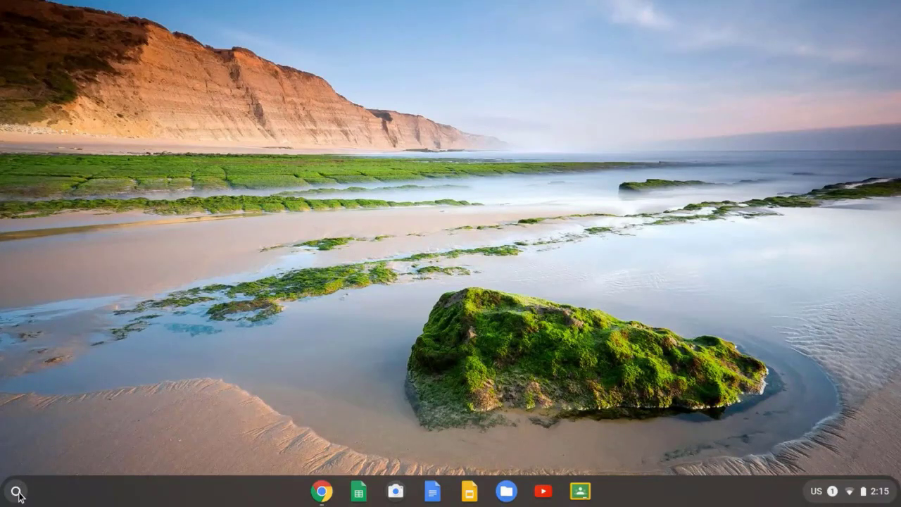
mouse_move(10, 491)
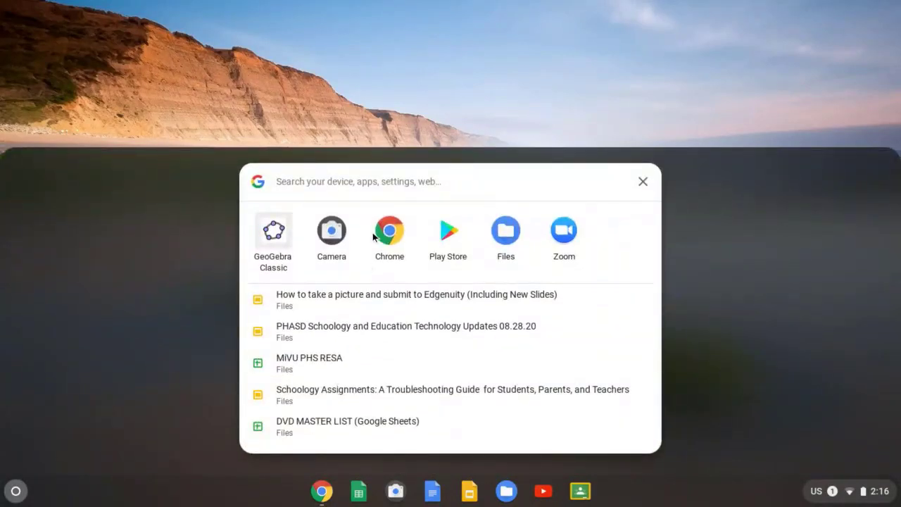
- Search the launcher for 'camera' and bring up the Camera app's options menu
text(camera)
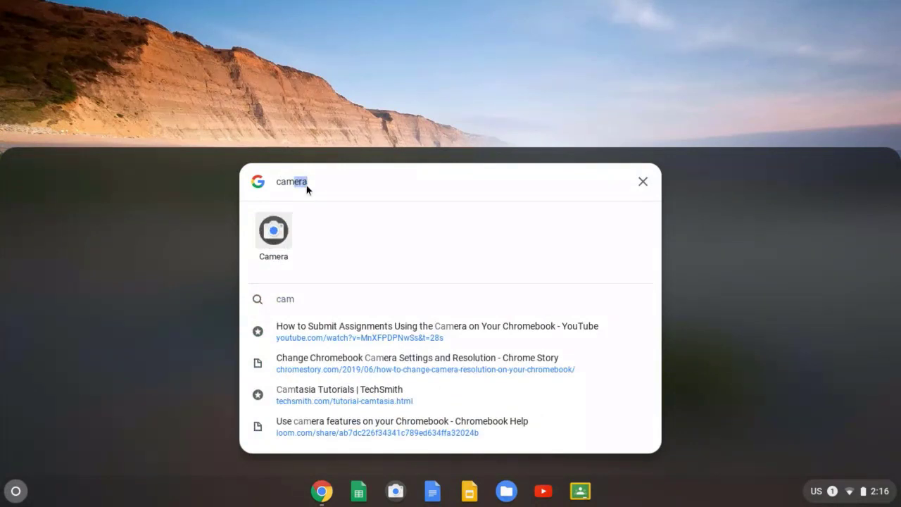
mouse_move(273, 236)
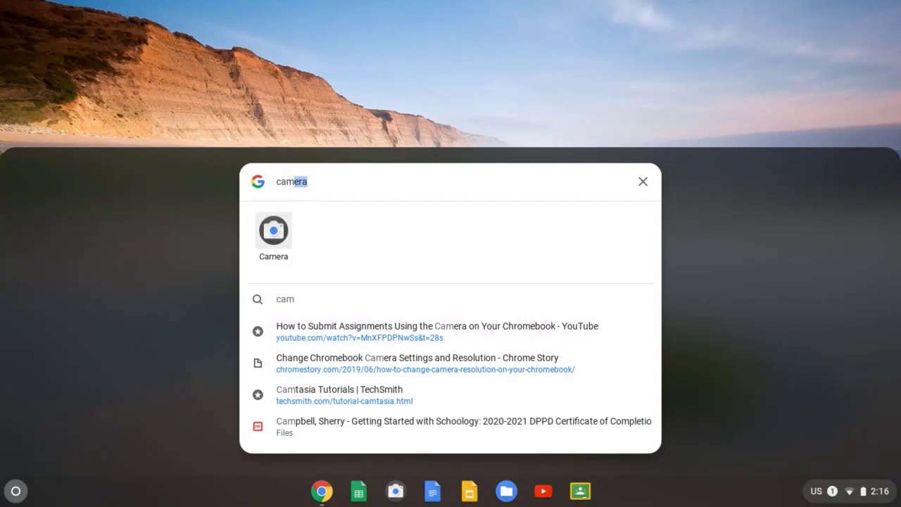
right_click(273, 230)
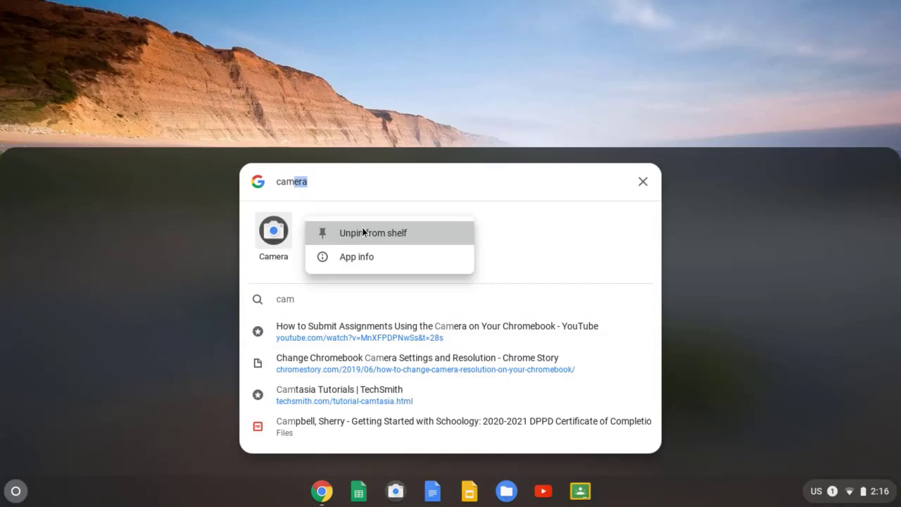
mouse_move(349, 233)
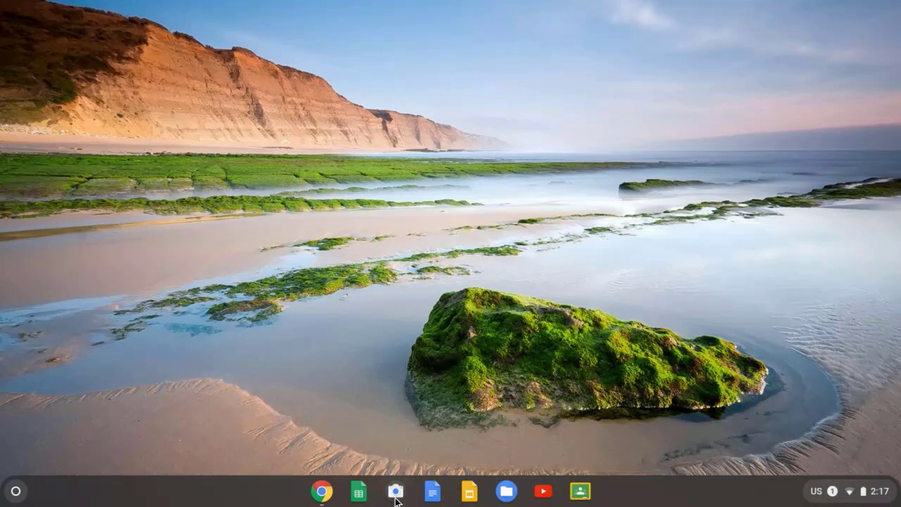
- Launch Camera from the shelf and settle on Square mode after briefly trying Photo
click(395, 490)
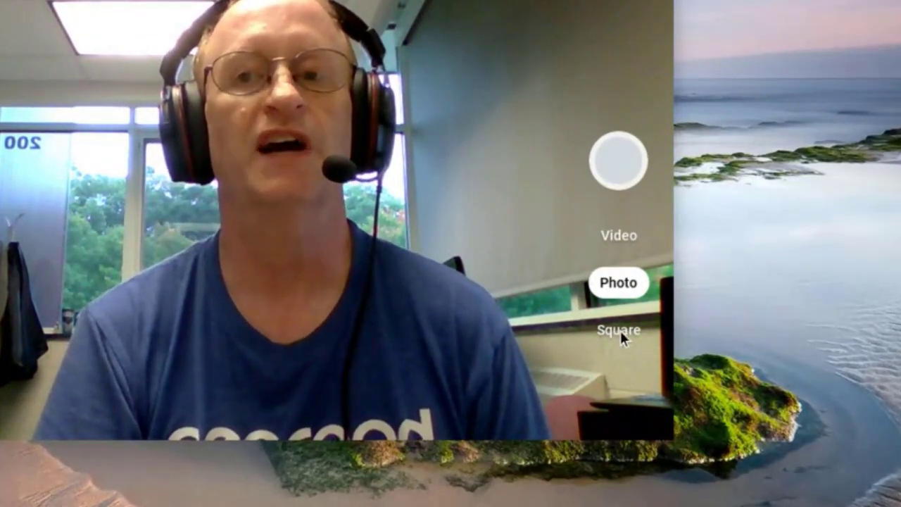
click(622, 331)
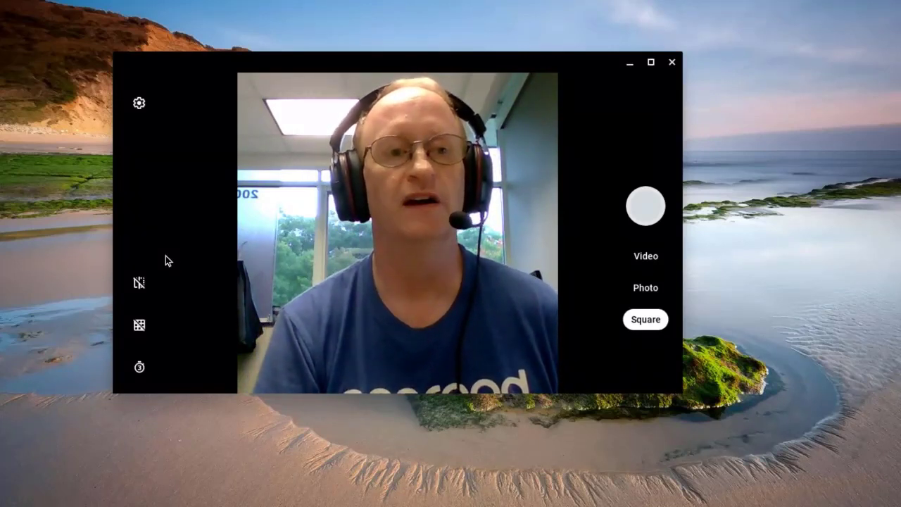
mouse_move(711, 235)
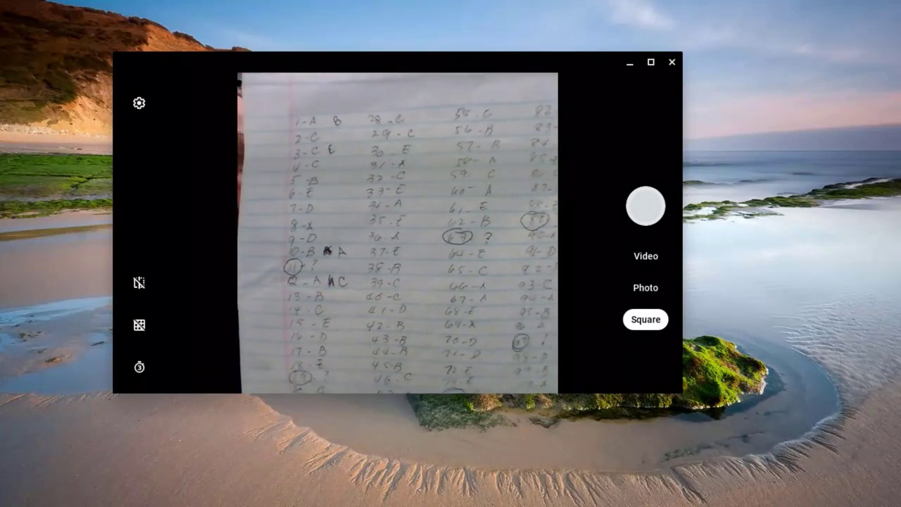
click(645, 287)
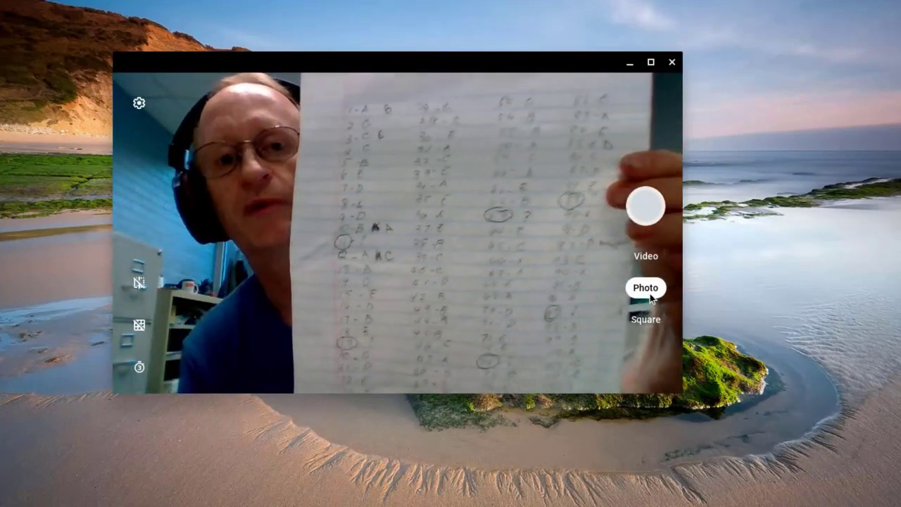
click(645, 319)
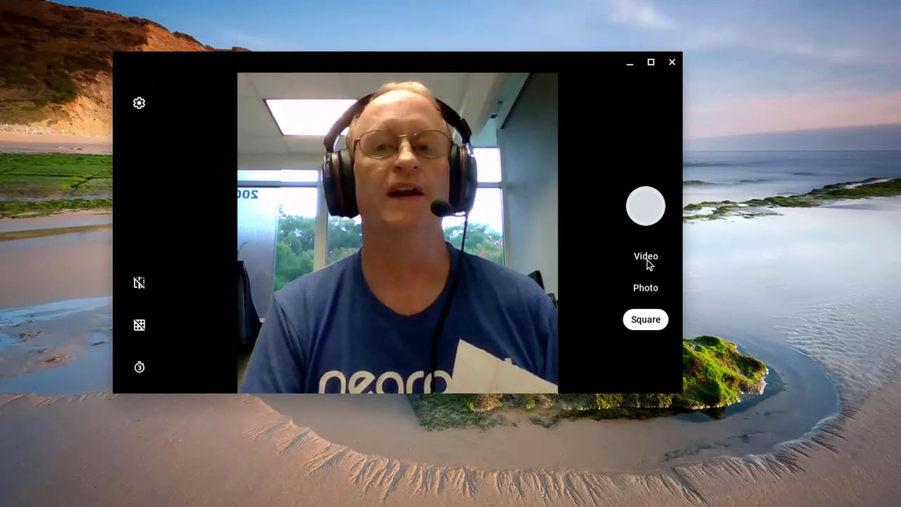
- Record a short clip in Video mode, saved as VID_20200928_161613
click(645, 256)
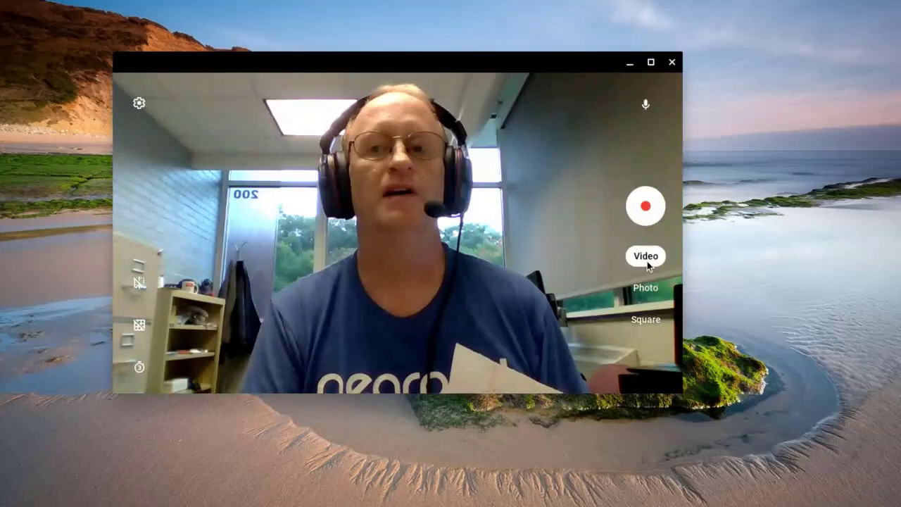
mouse_move(645, 207)
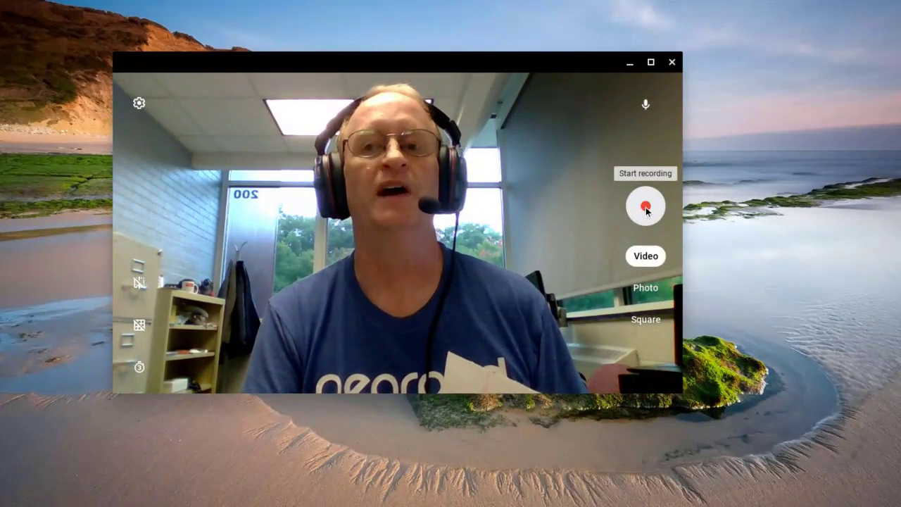
click(645, 206)
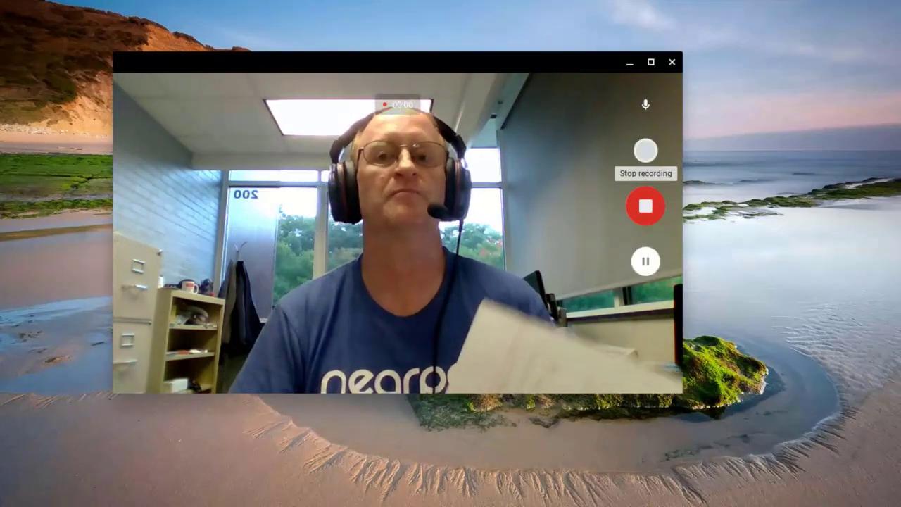
click(645, 206)
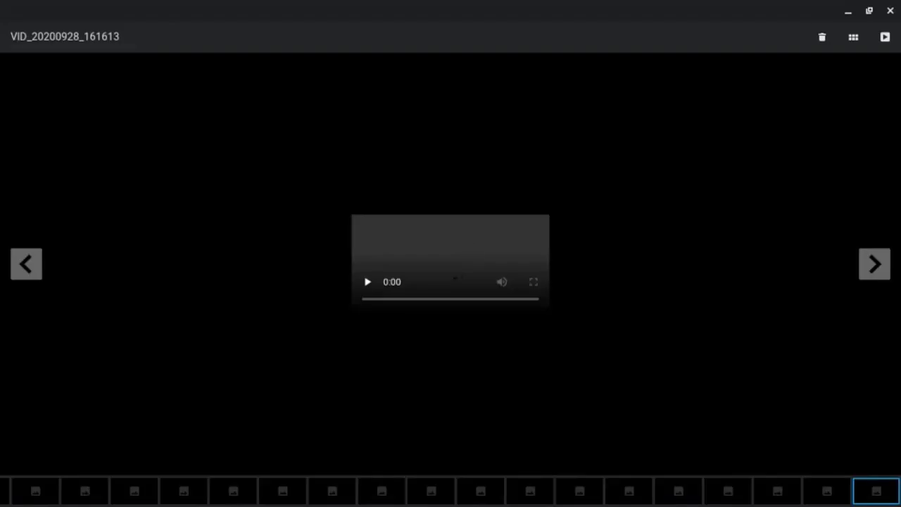
- Jump to an answer-sheet photo in the filmstrip and advance to IMG_20200928_143602
click(26, 264)
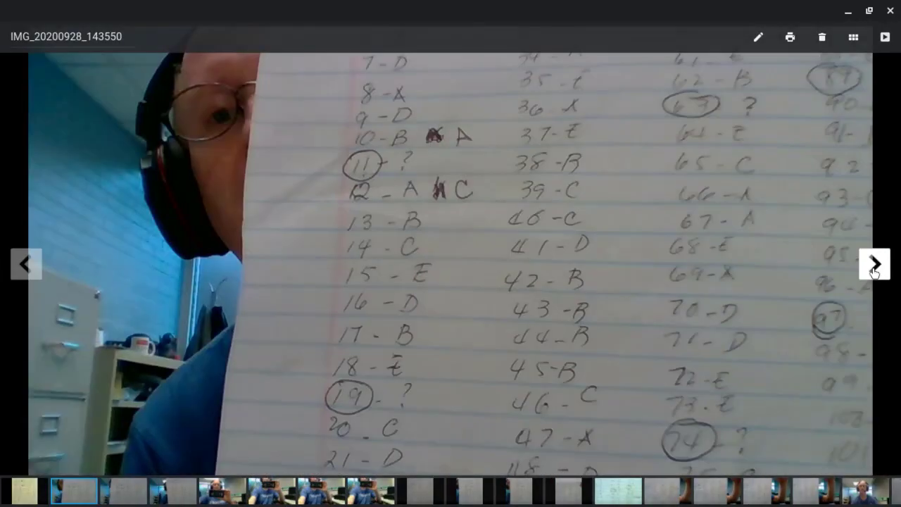
click(874, 264)
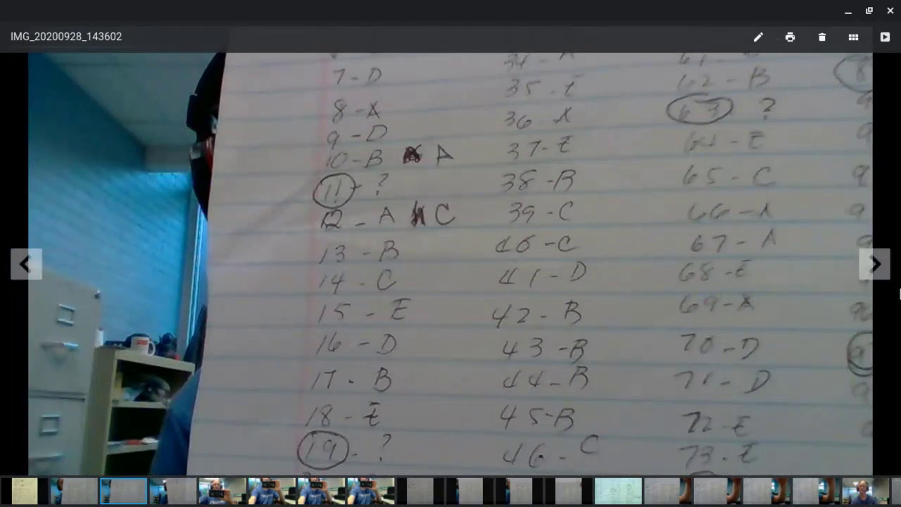
mouse_move(757, 38)
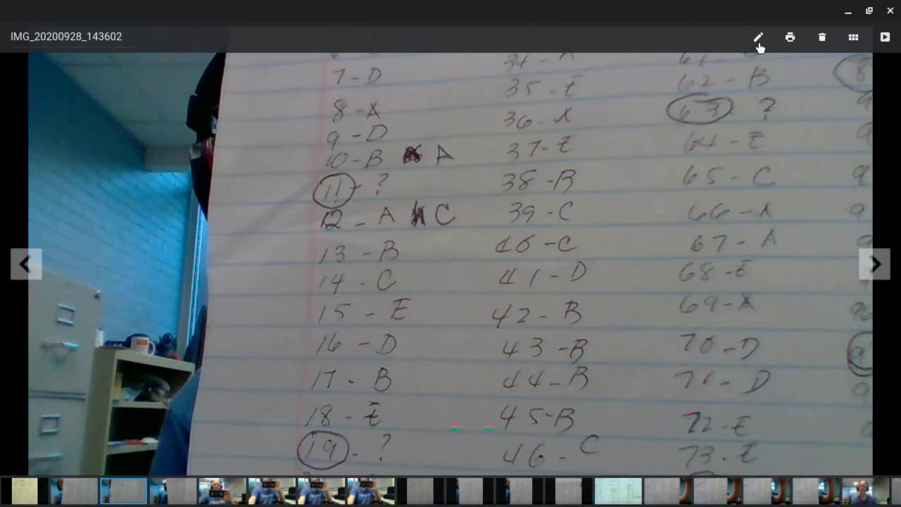
- Enter the editor for IMG_20200928_143602 and apply auto-enhance
click(758, 37)
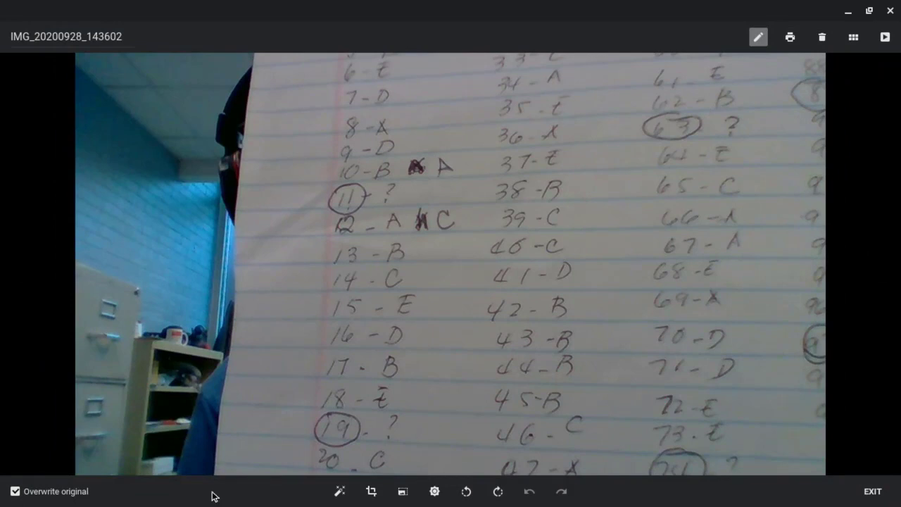
mouse_move(419, 503)
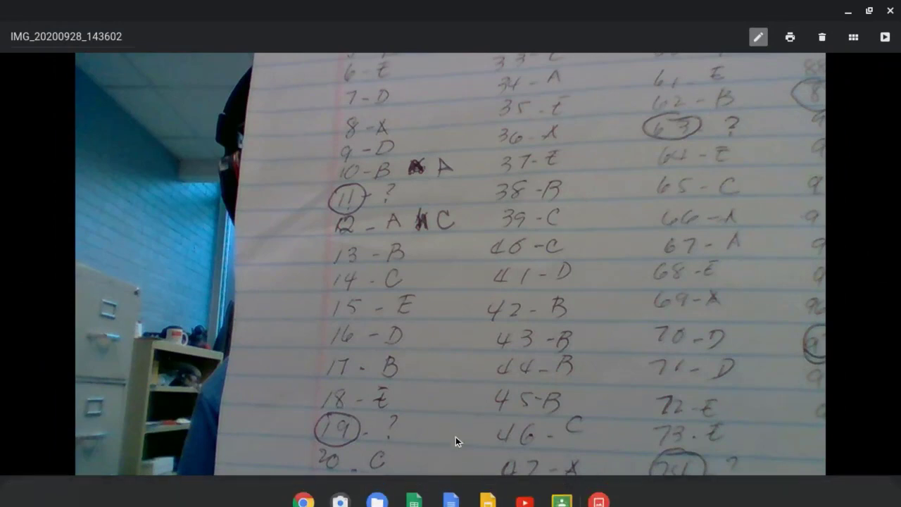
click(758, 37)
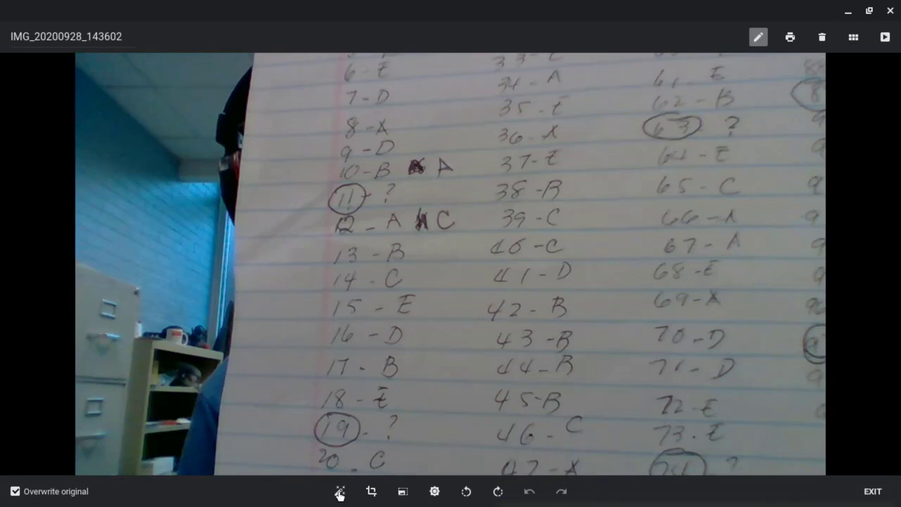
click(340, 491)
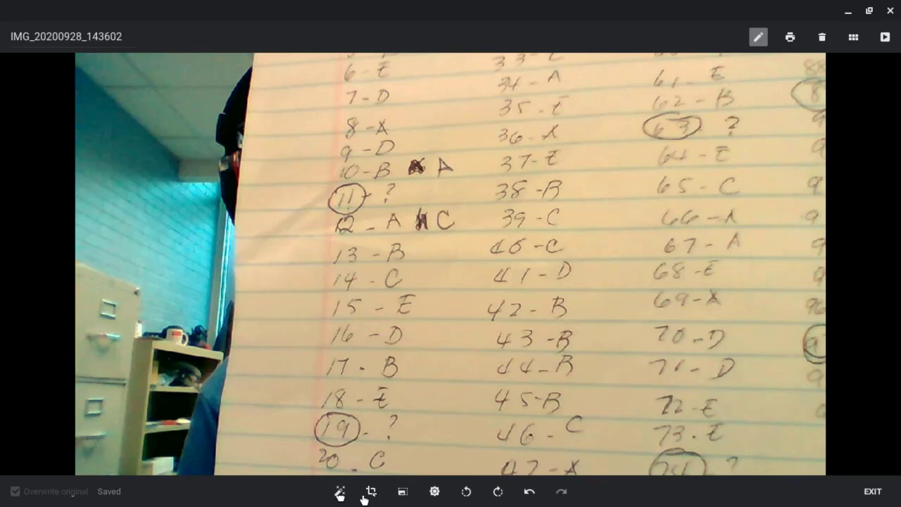
- Start the Crop tool on the enhanced answer-sheet photo
click(370, 492)
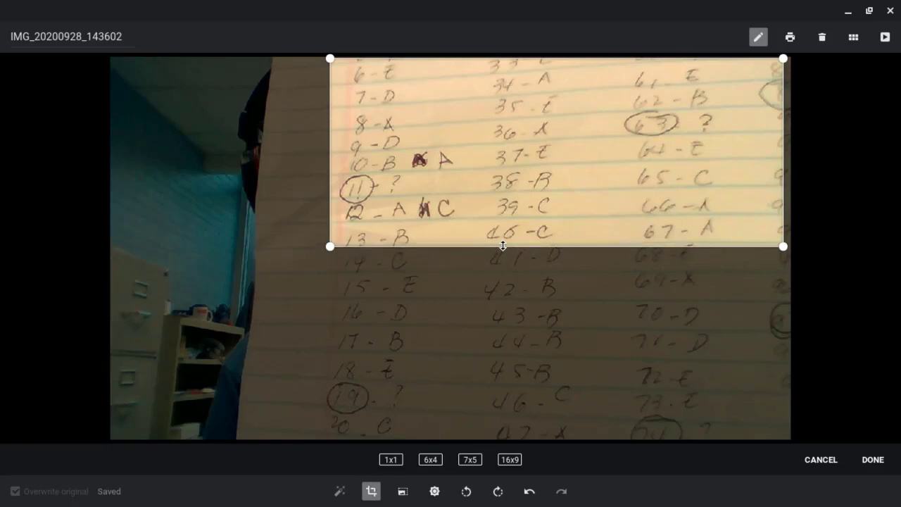
mouse_move(780, 129)
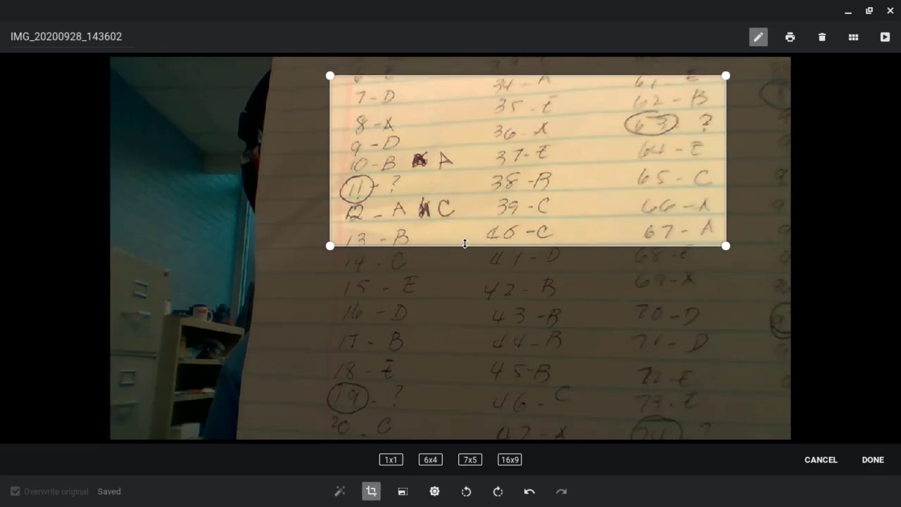
mouse_move(645, 266)
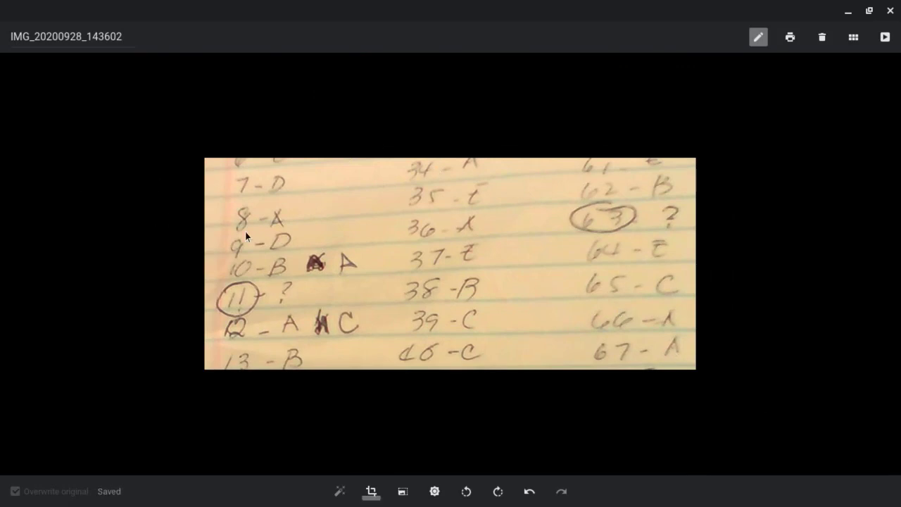
mouse_move(434, 259)
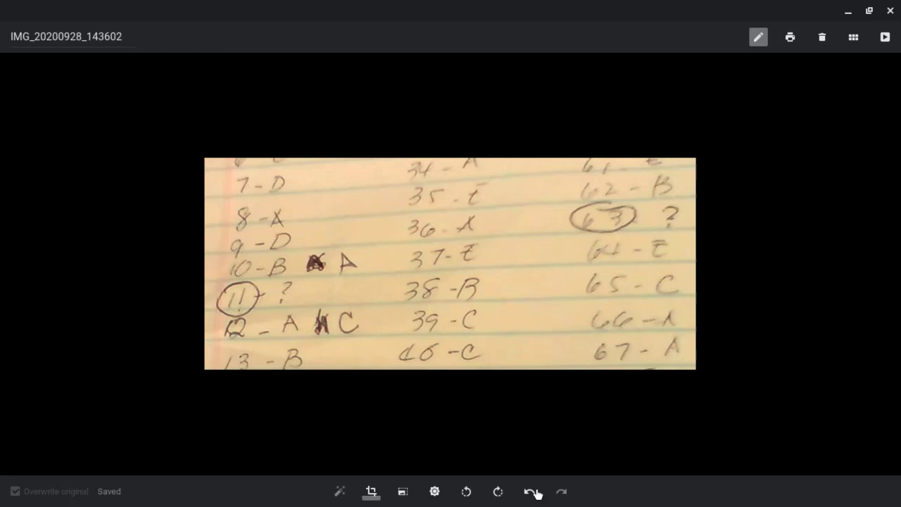
click(561, 491)
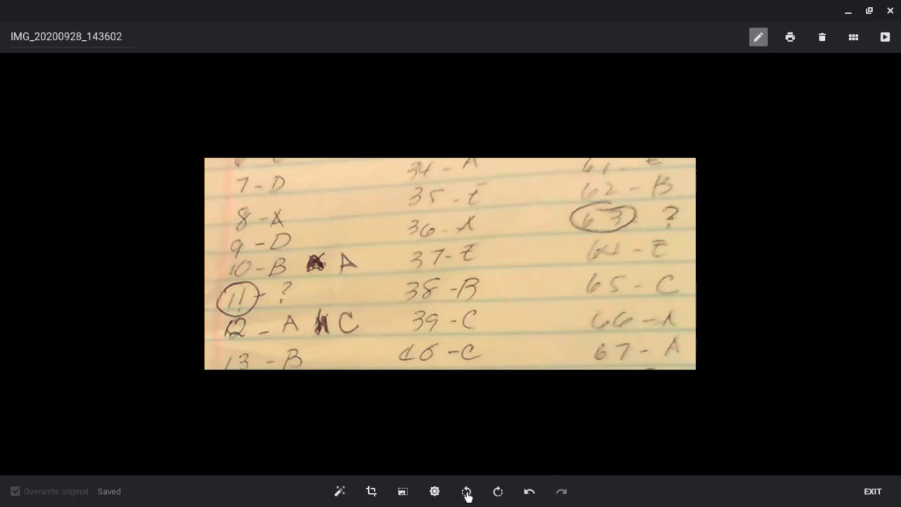
click(498, 490)
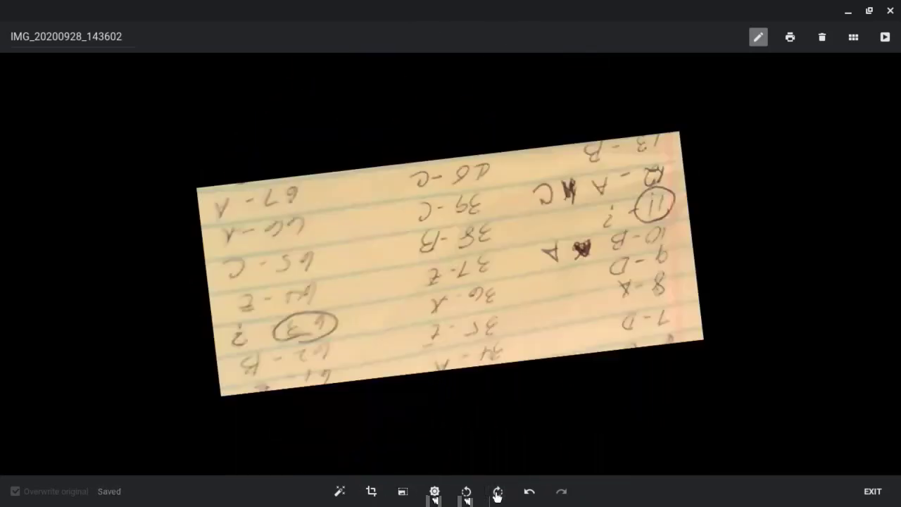
click(497, 490)
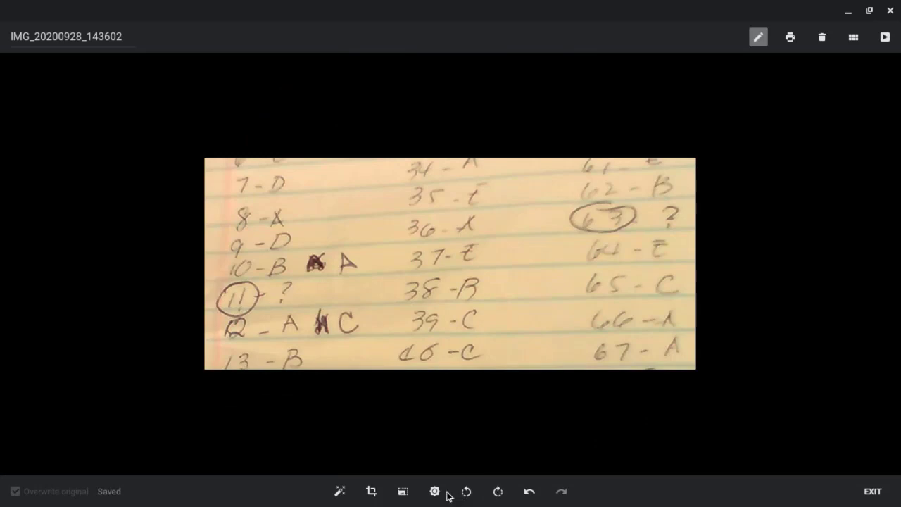
click(434, 491)
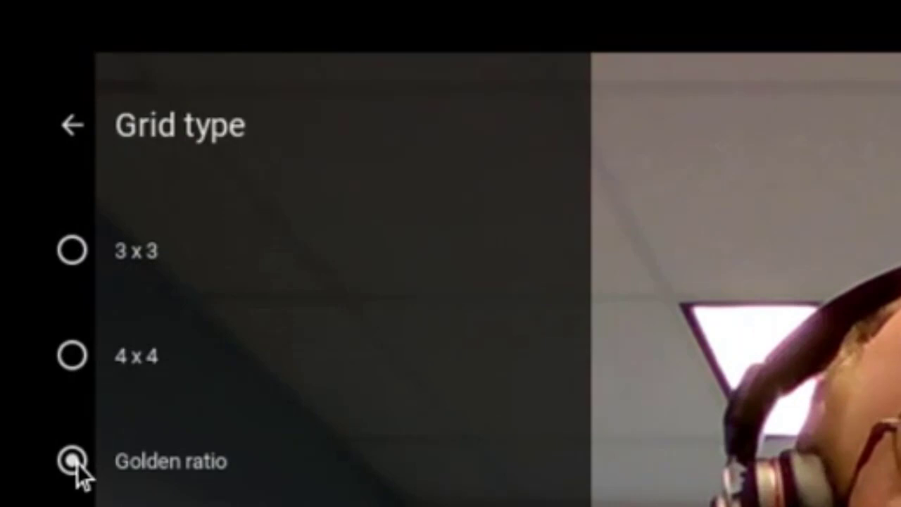
- Choose a 3x3 grid, try a 3-second timer before returning to 10 seconds, then exit settings
click(71, 249)
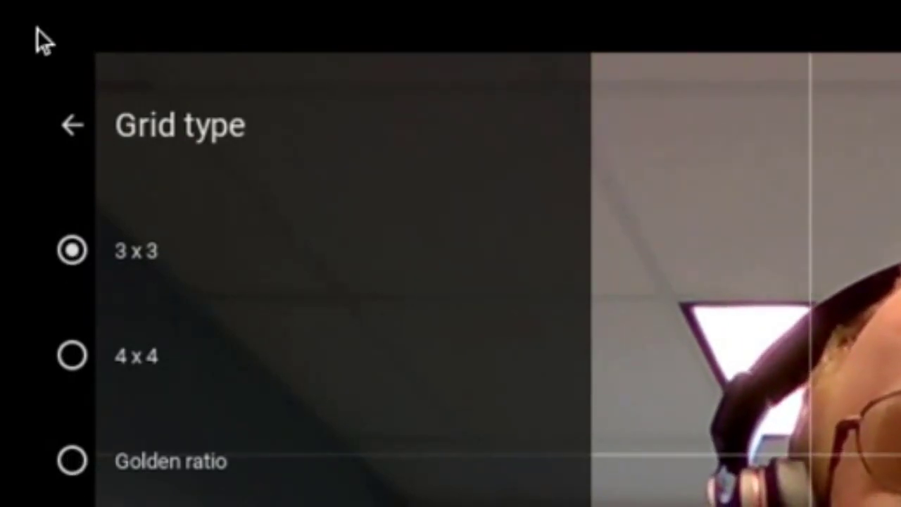
click(70, 126)
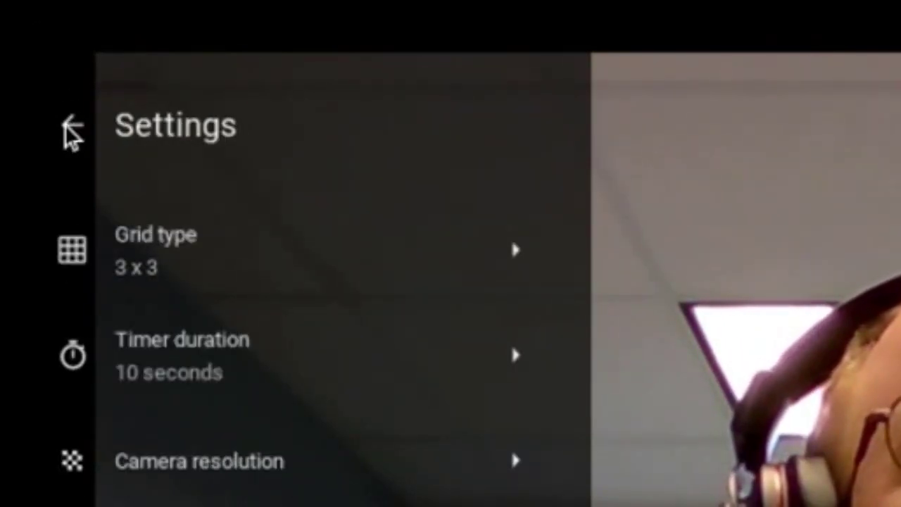
mouse_move(188, 366)
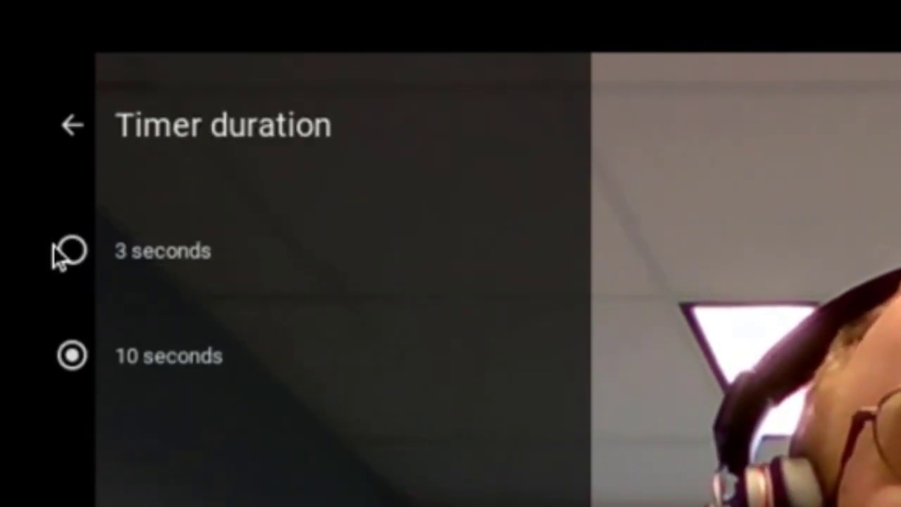
click(72, 250)
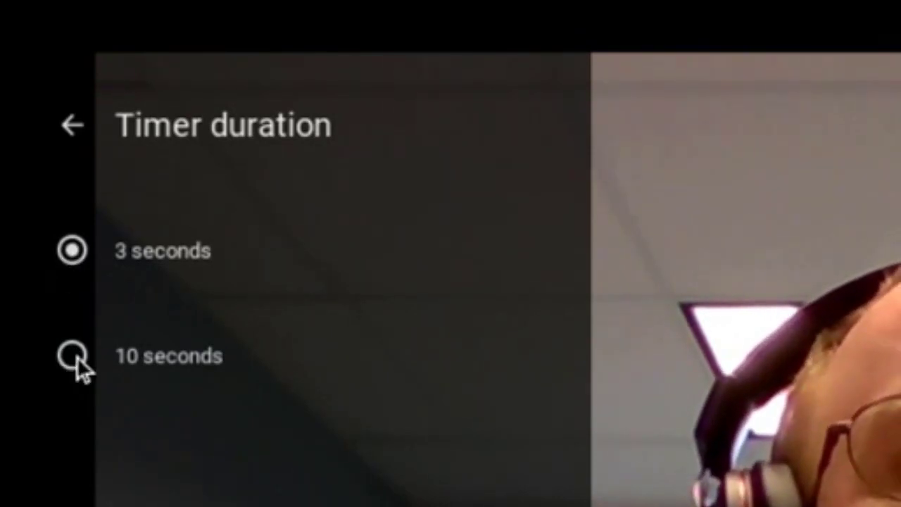
click(71, 356)
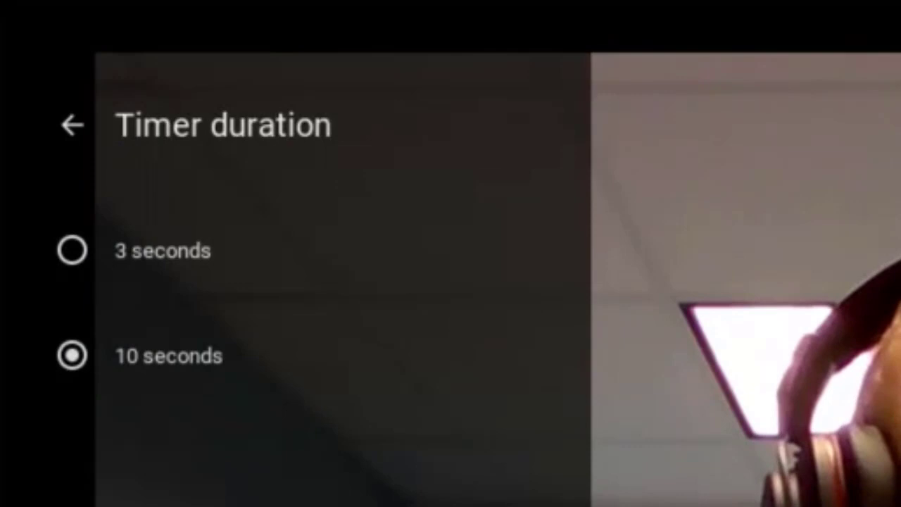
click(70, 124)
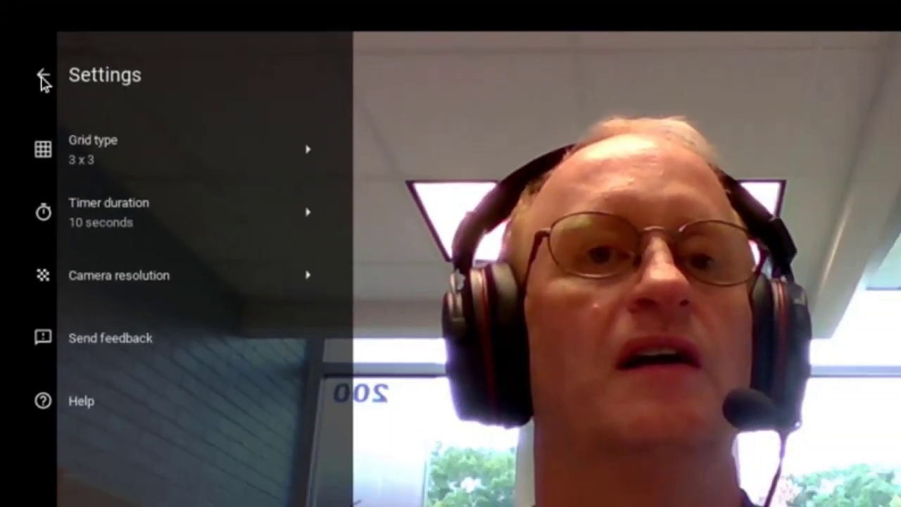
click(42, 76)
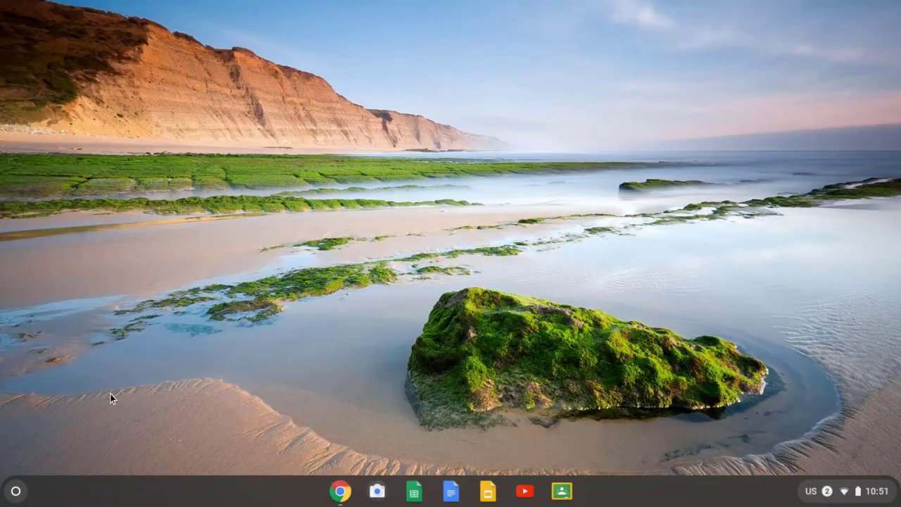
mouse_move(44, 479)
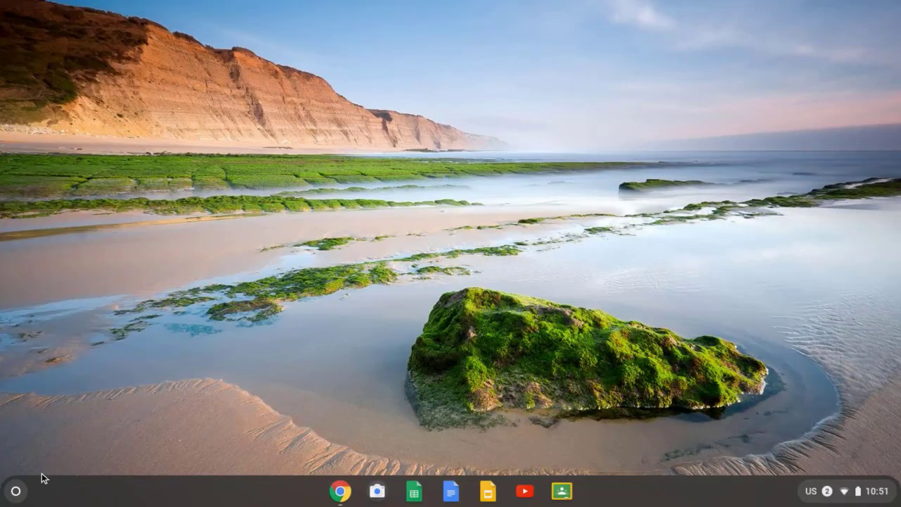
mouse_move(17, 501)
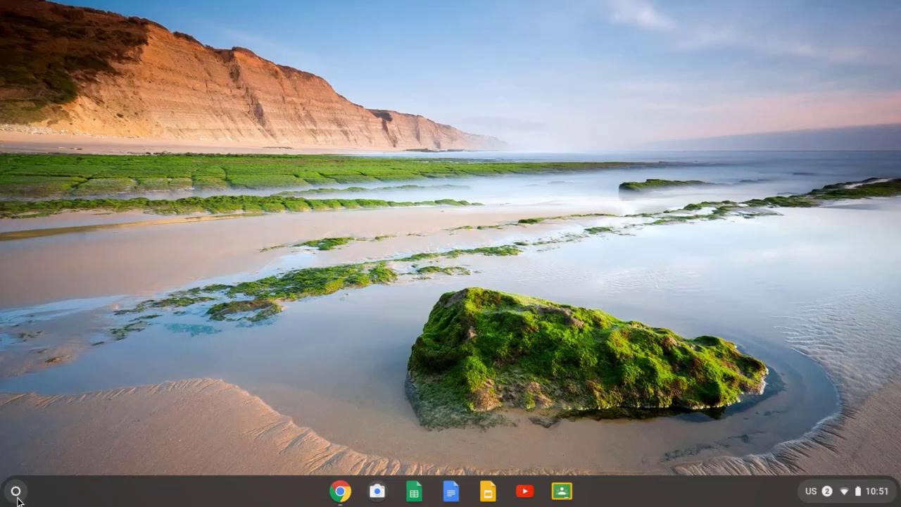
mouse_move(14, 489)
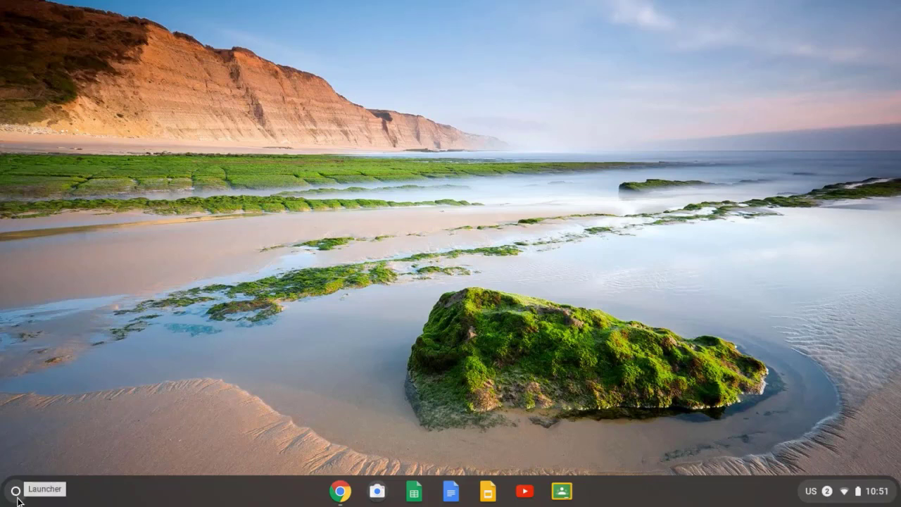
- Find Files by searching 'Files' in the launcher and pin it to the shelf
click(16, 489)
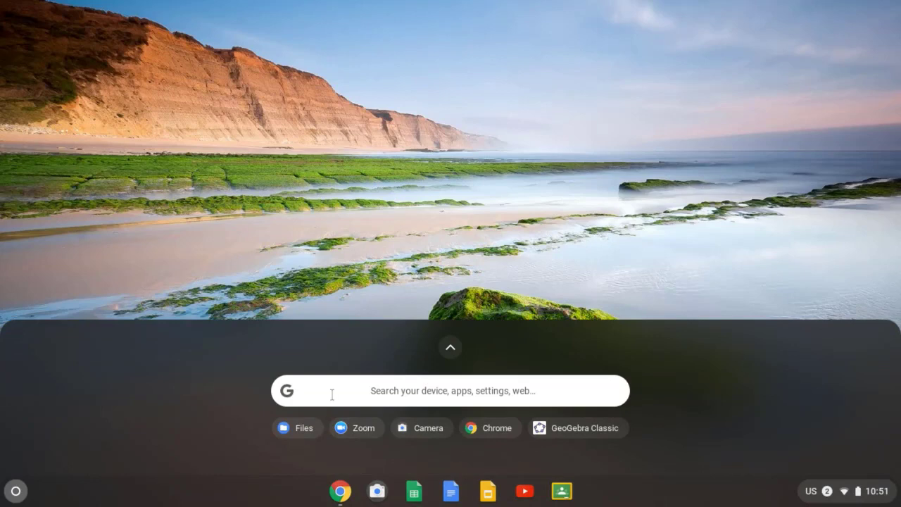
text(F)
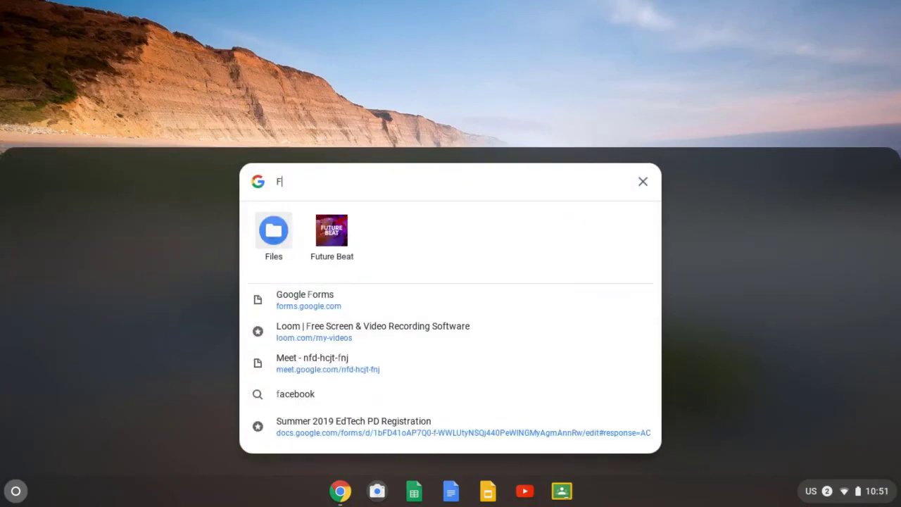
text(iles)
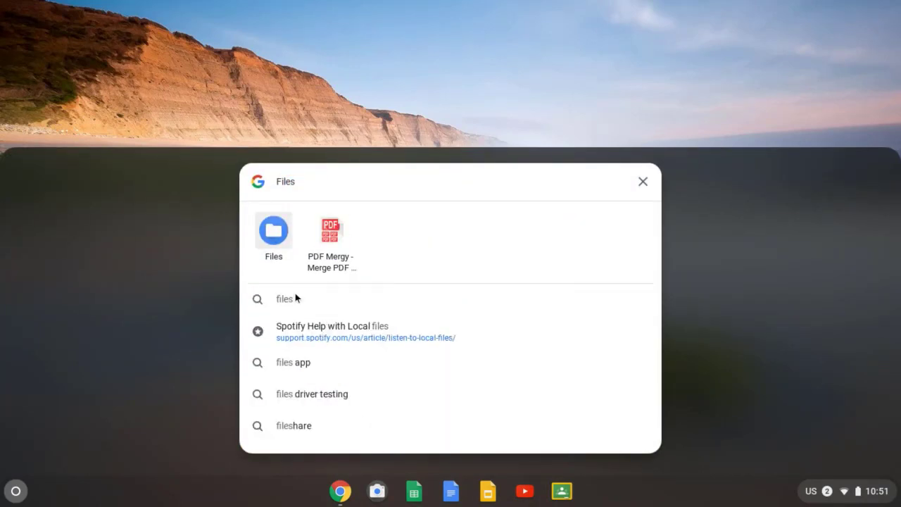
right_click(273, 230)
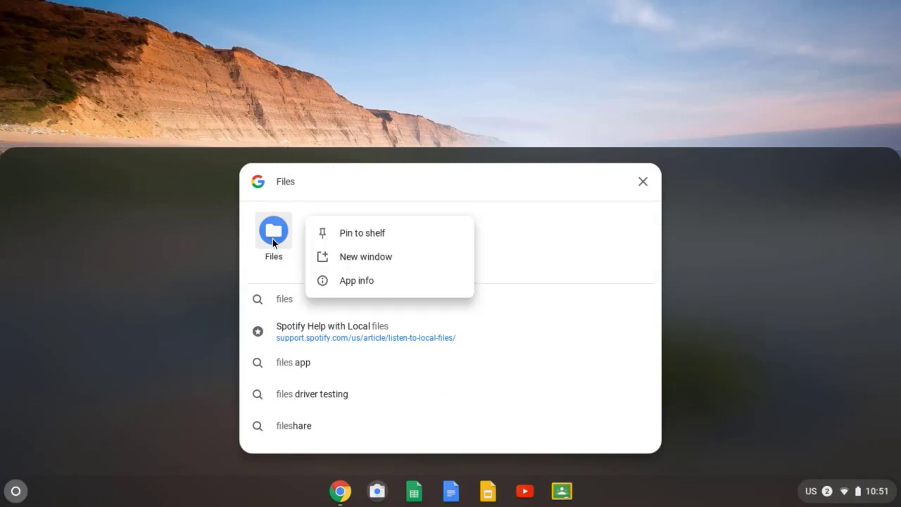
mouse_move(361, 233)
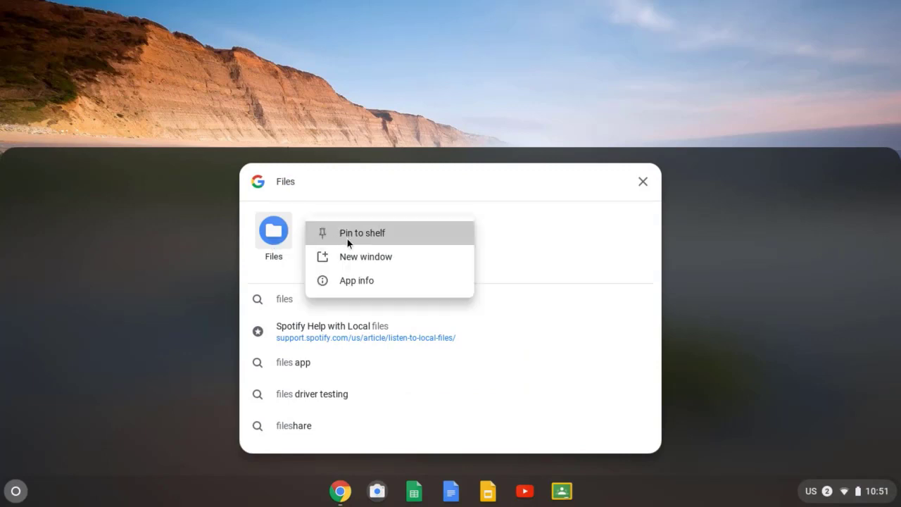
click(361, 233)
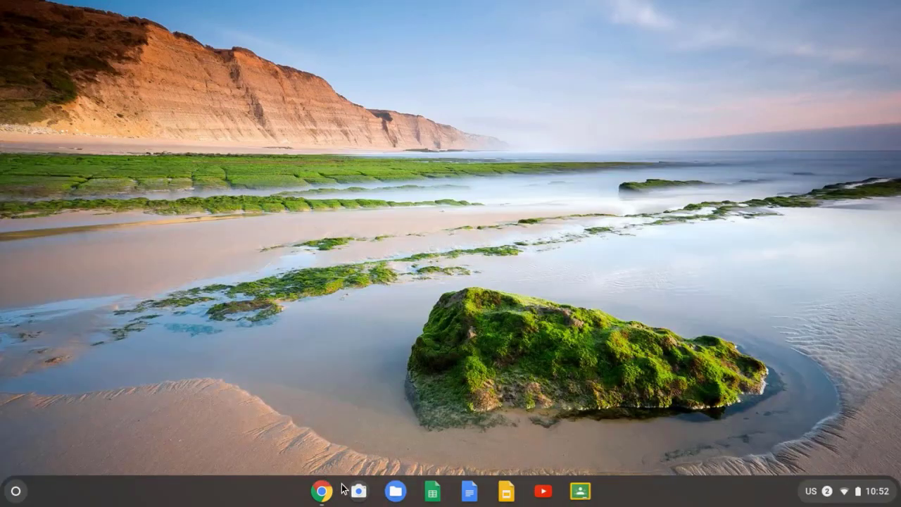
mouse_move(365, 493)
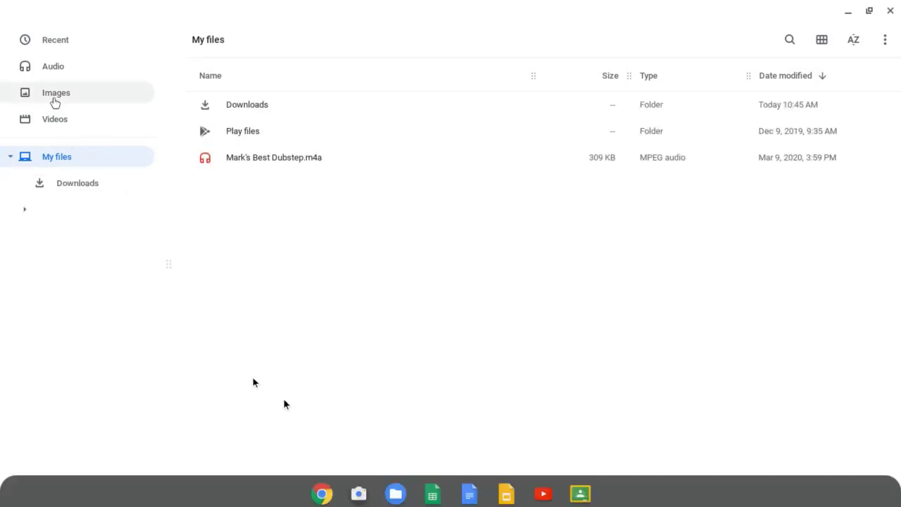
- Browse Images, then open the Downloads folder from the Files sidebar
click(55, 92)
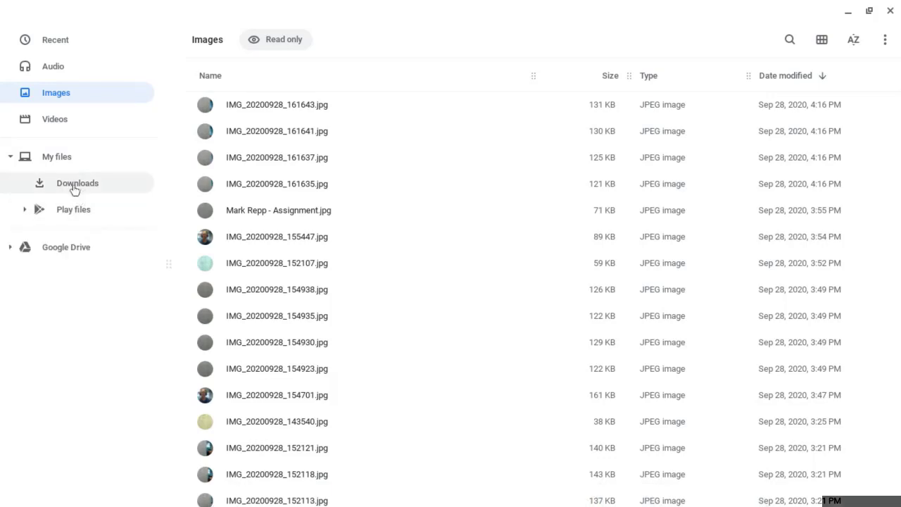
click(76, 183)
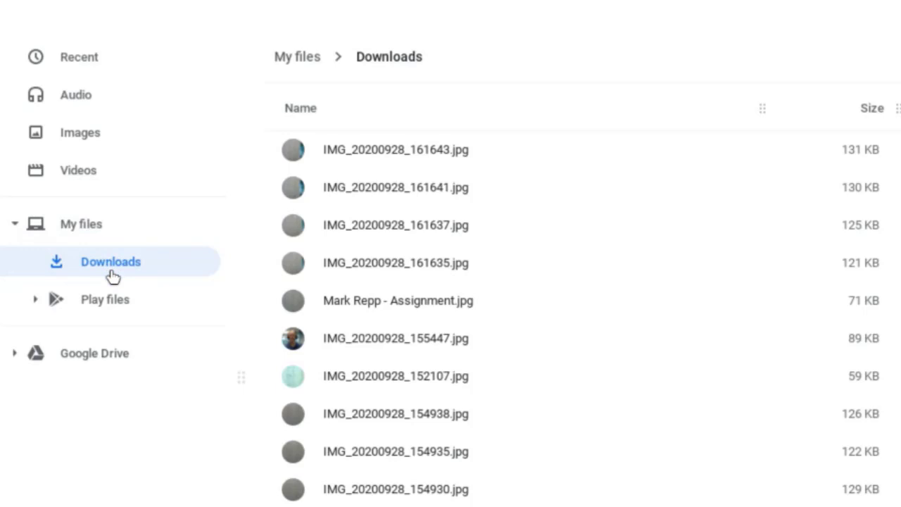
mouse_move(436, 199)
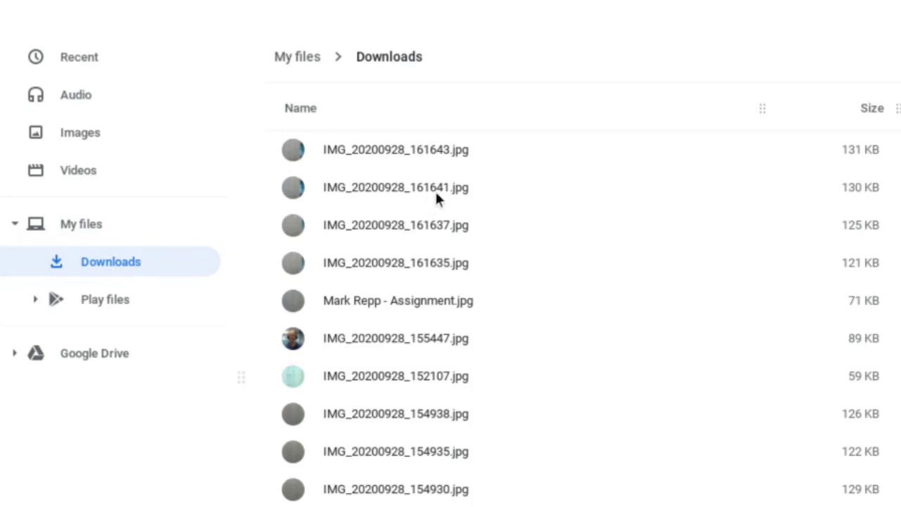
mouse_move(398, 454)
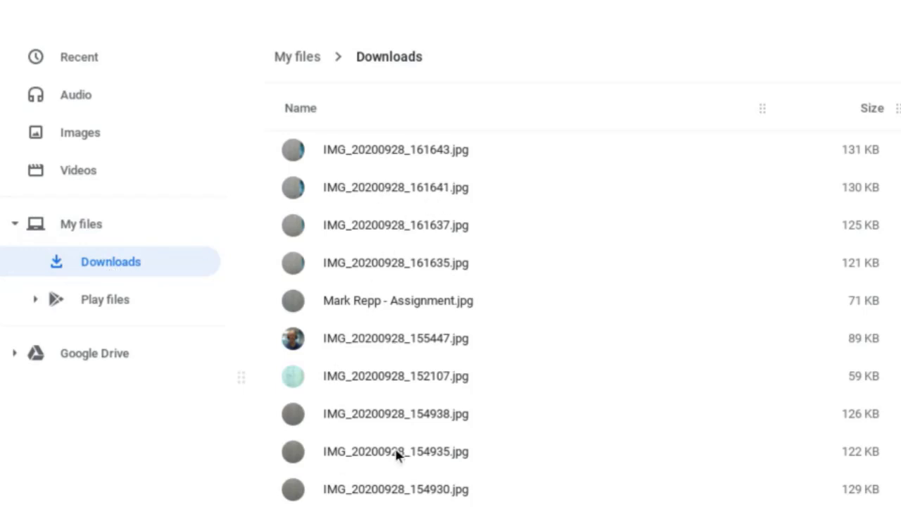
mouse_move(356, 159)
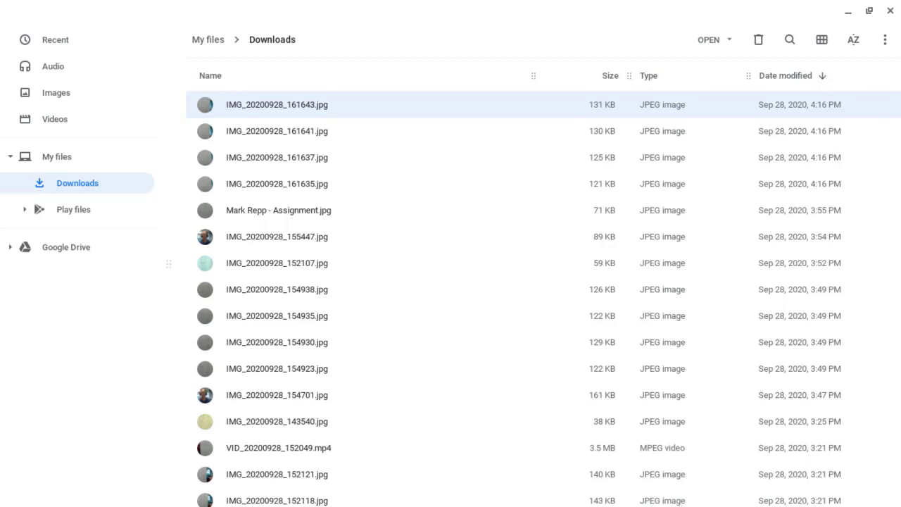
right_click(277, 104)
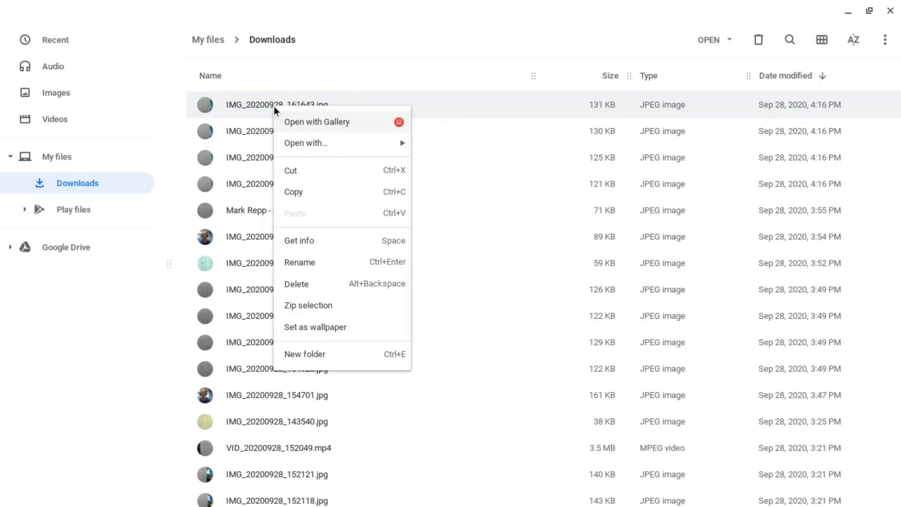
mouse_move(305, 213)
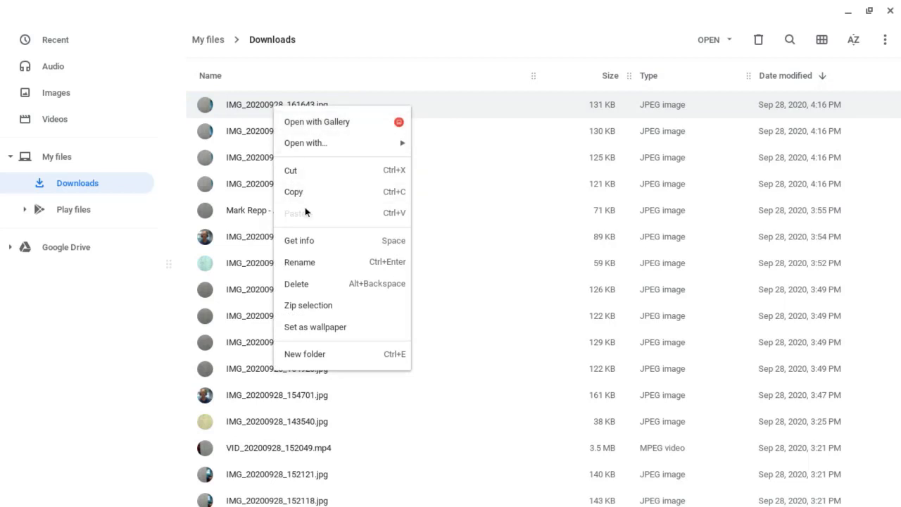
click(299, 261)
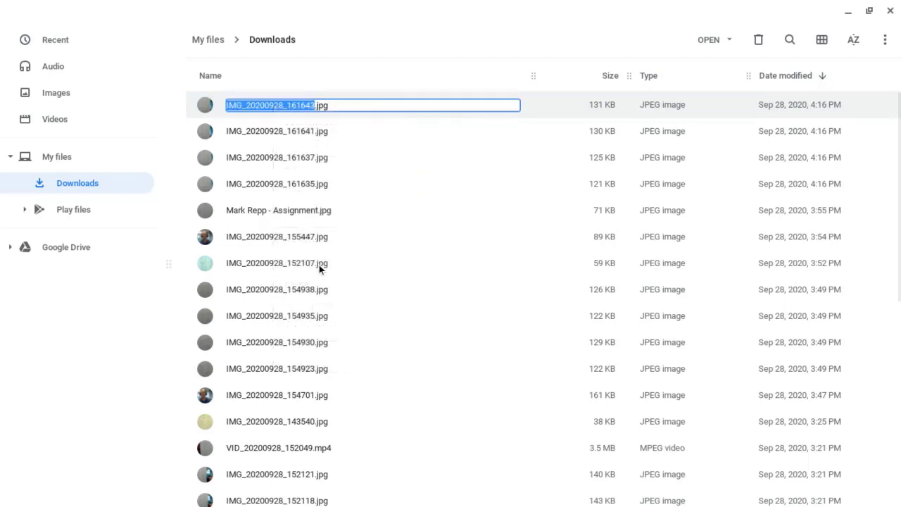
text(Mark Repp - Class Assignment.jpg)
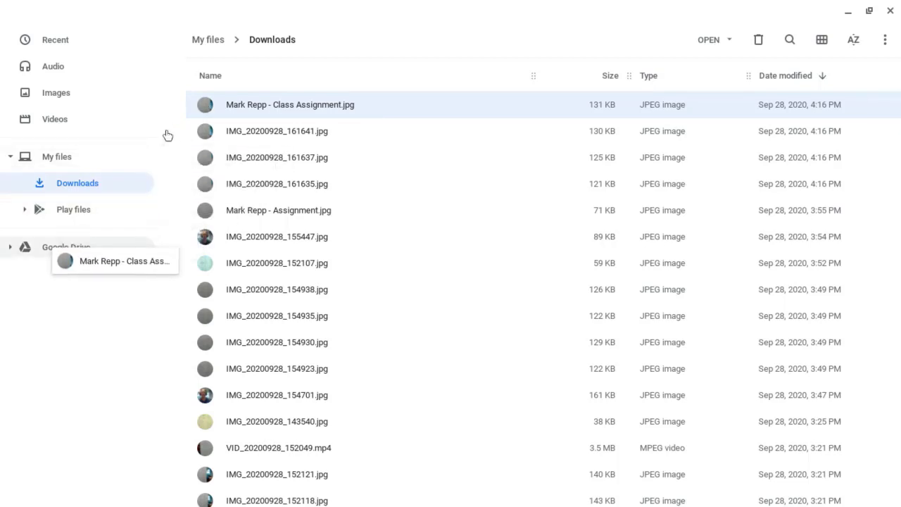
- Move the renamed assignment photo into Google Drive's _Remote Learning 101 folder
click(10, 246)
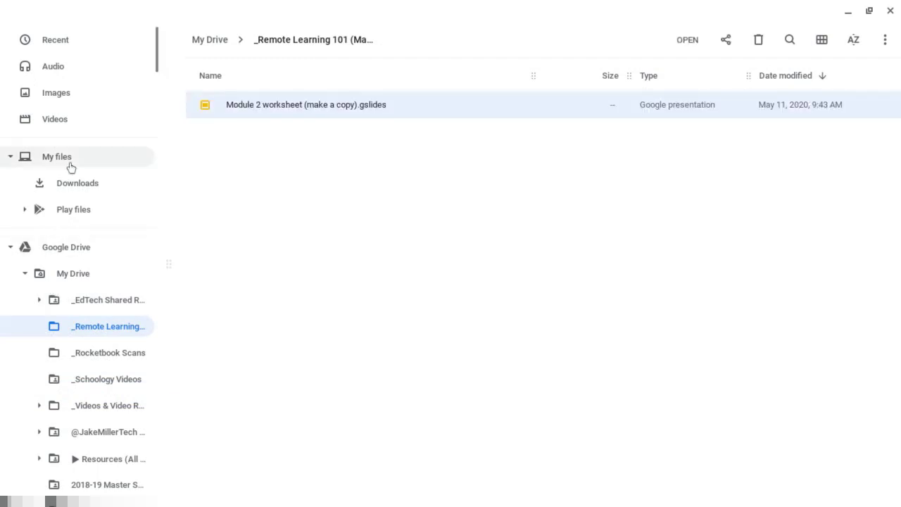
mouse_move(77, 183)
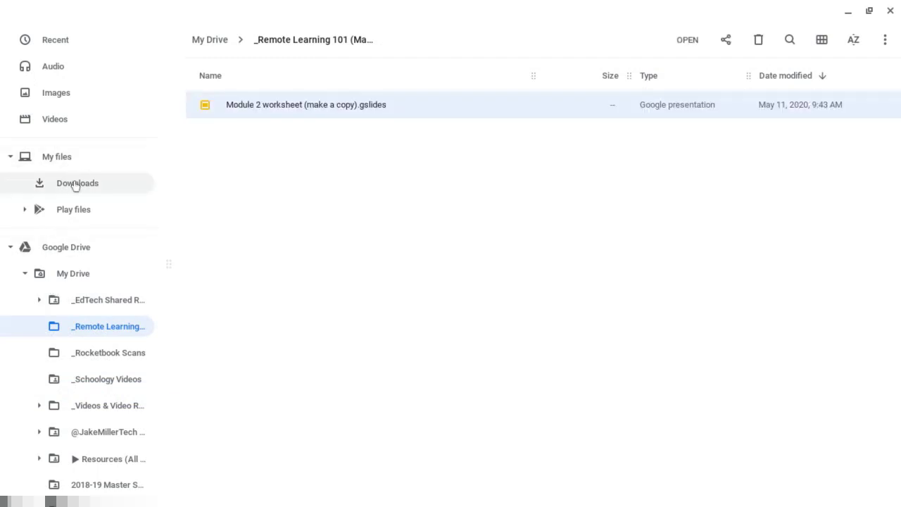
- Return to Downloads and select the eight extra camera photos below the assignment
click(76, 183)
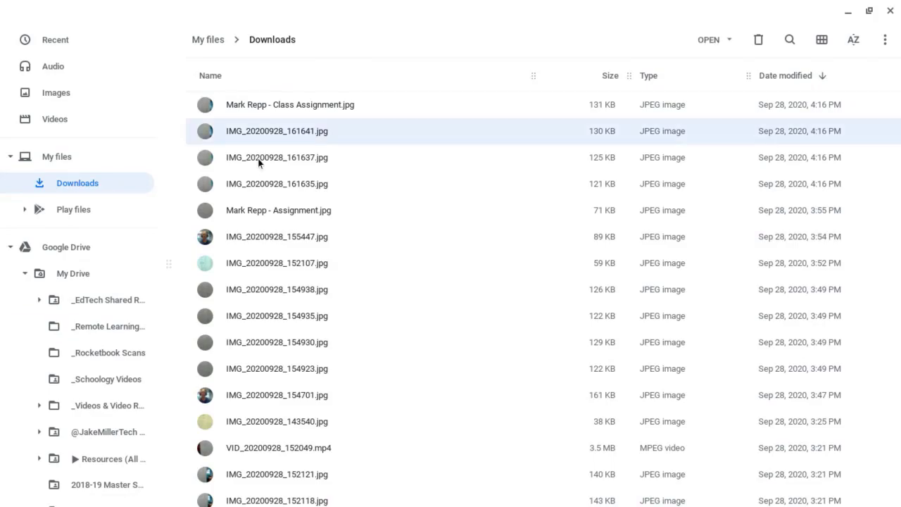
mouse_move(277, 131)
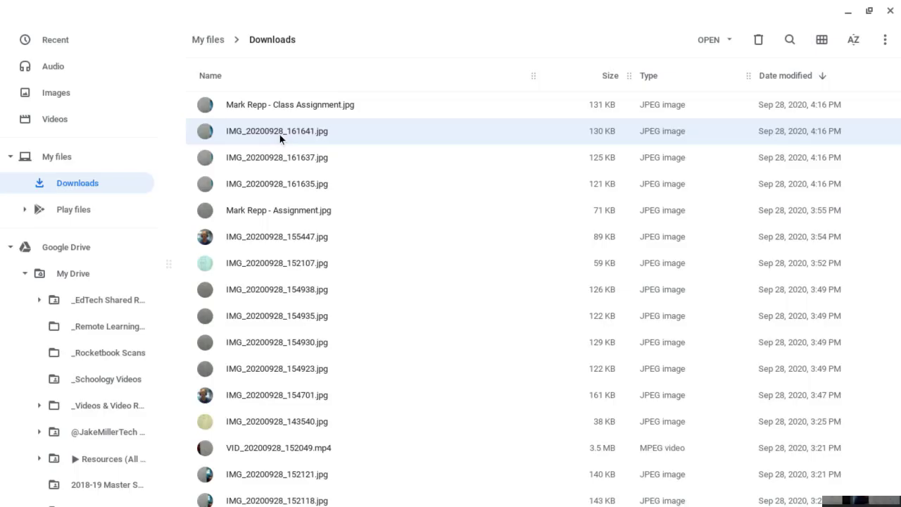
mouse_move(304, 126)
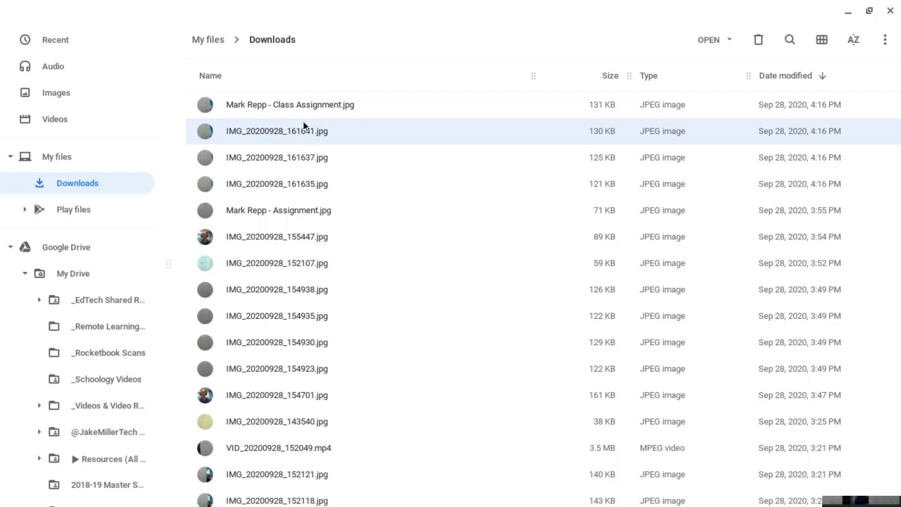
mouse_move(295, 225)
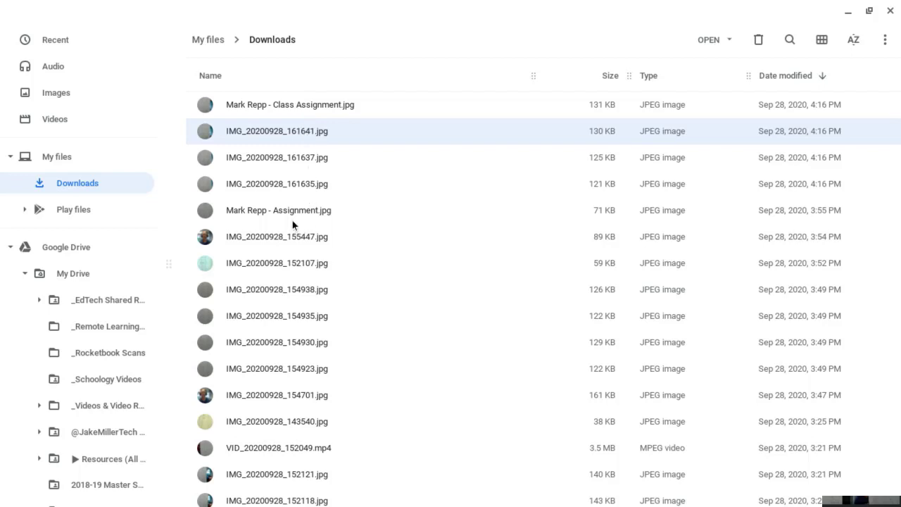
mouse_move(291, 302)
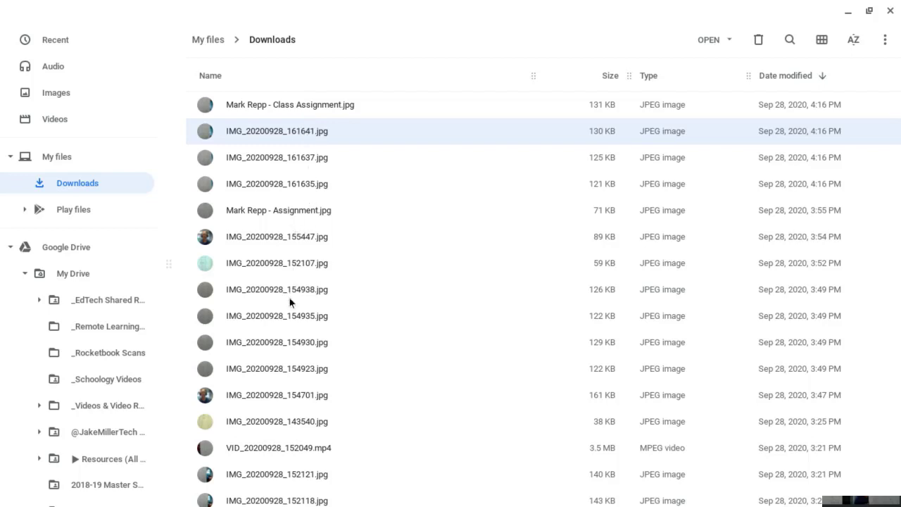
click(277, 316)
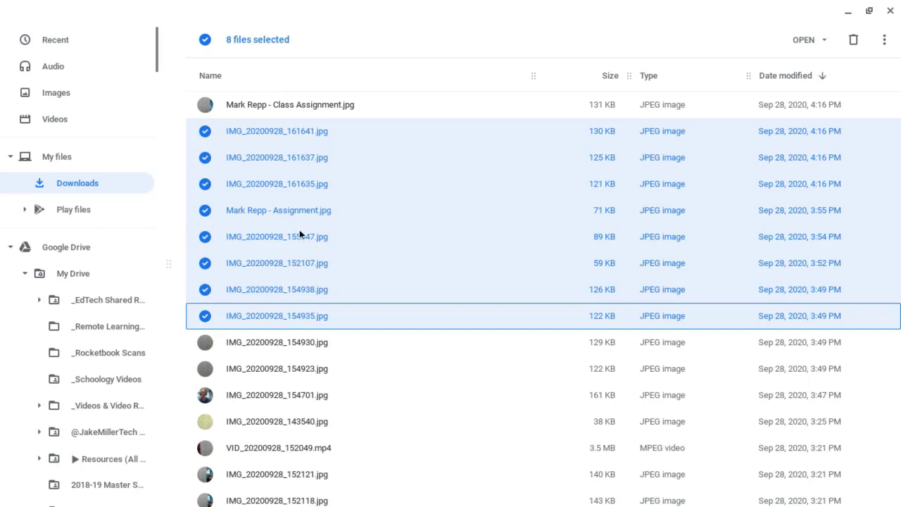
mouse_move(295, 227)
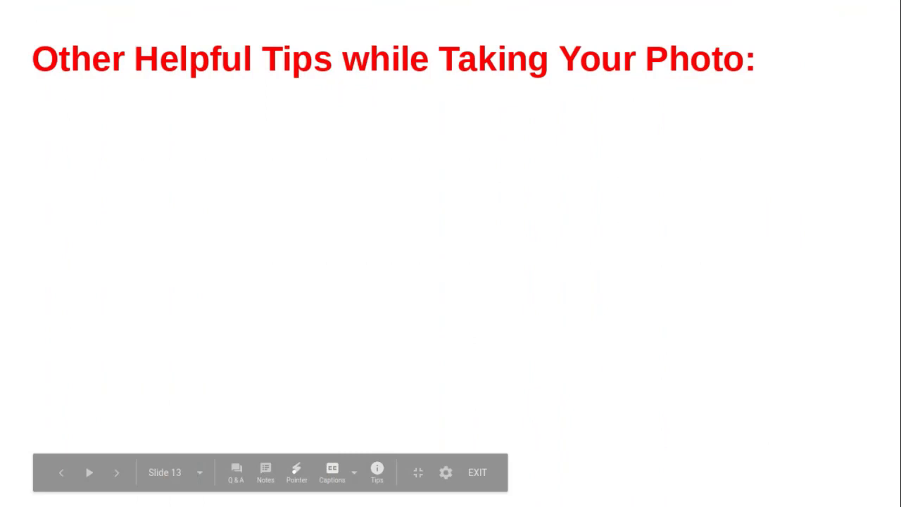
mouse_move(438, 372)
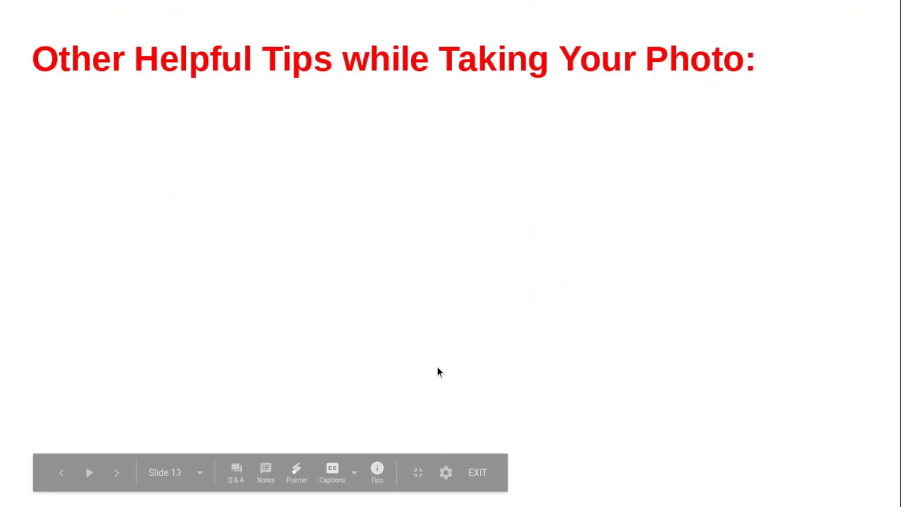